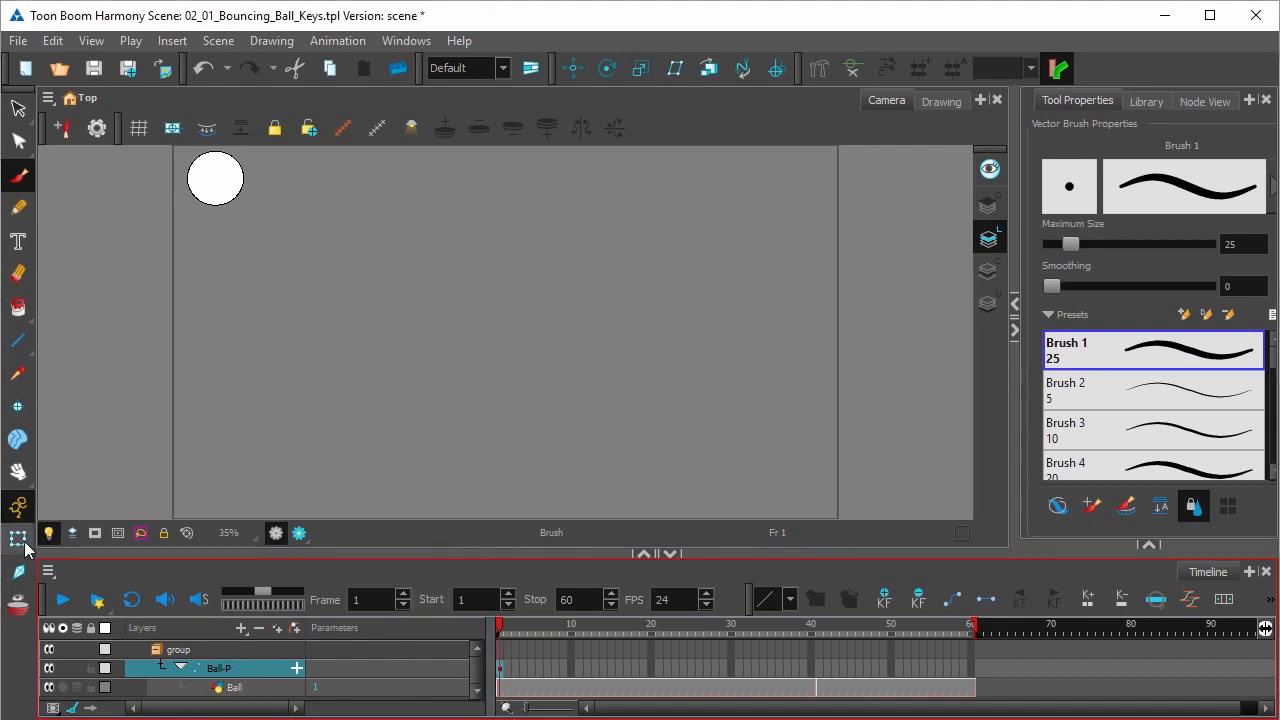
# With the Transform tool, insert a keyframe on the Ball-P peg at frame 21.
pyautogui.click(17, 540)
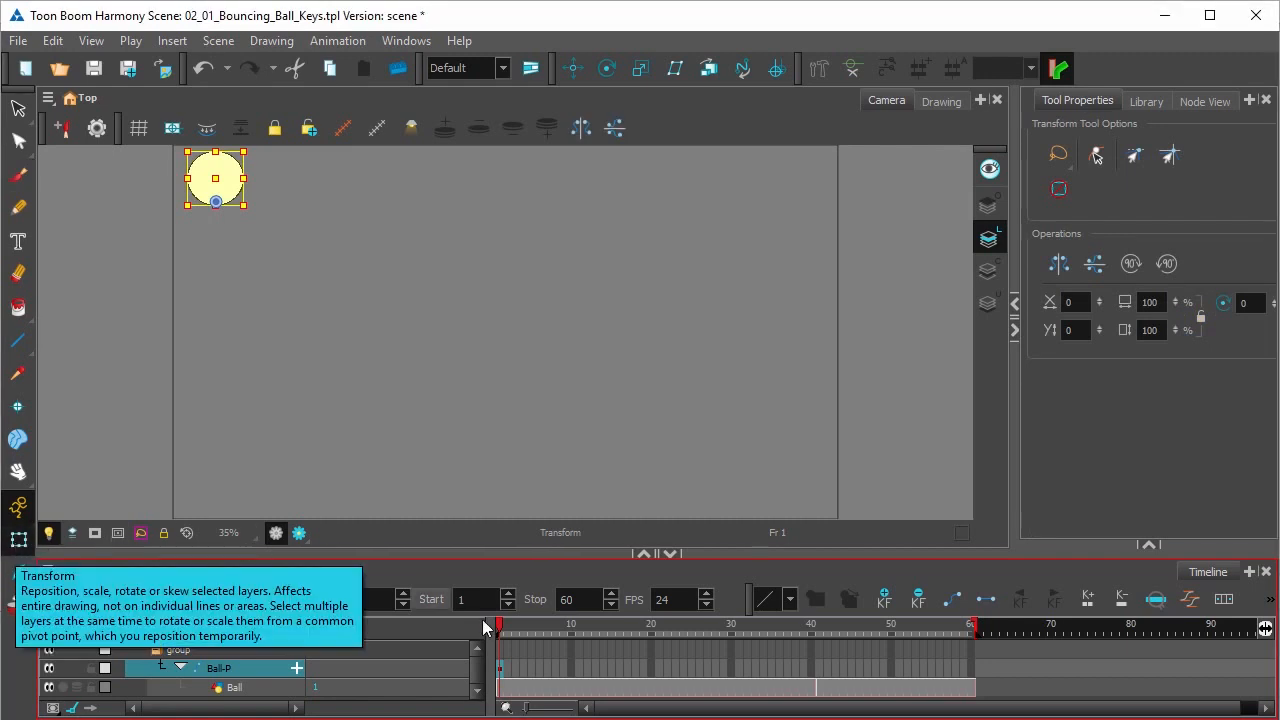
pyautogui.click(611, 623)
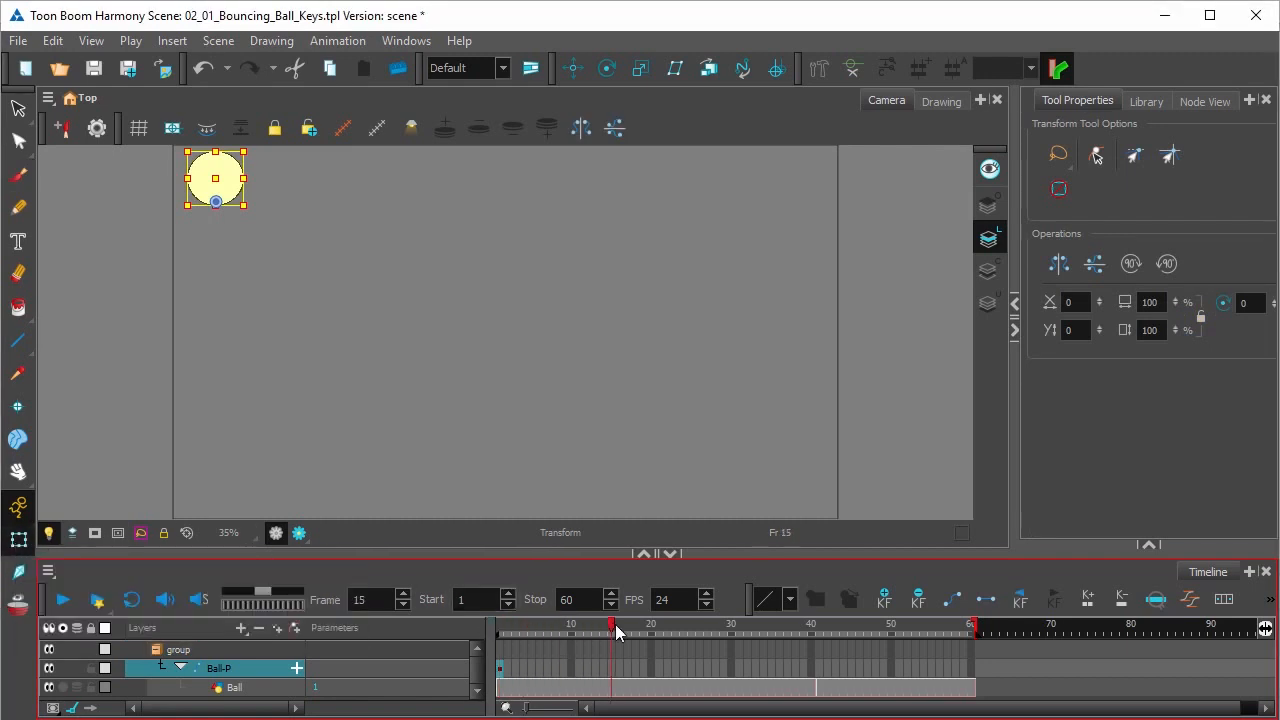
pyautogui.click(658, 623)
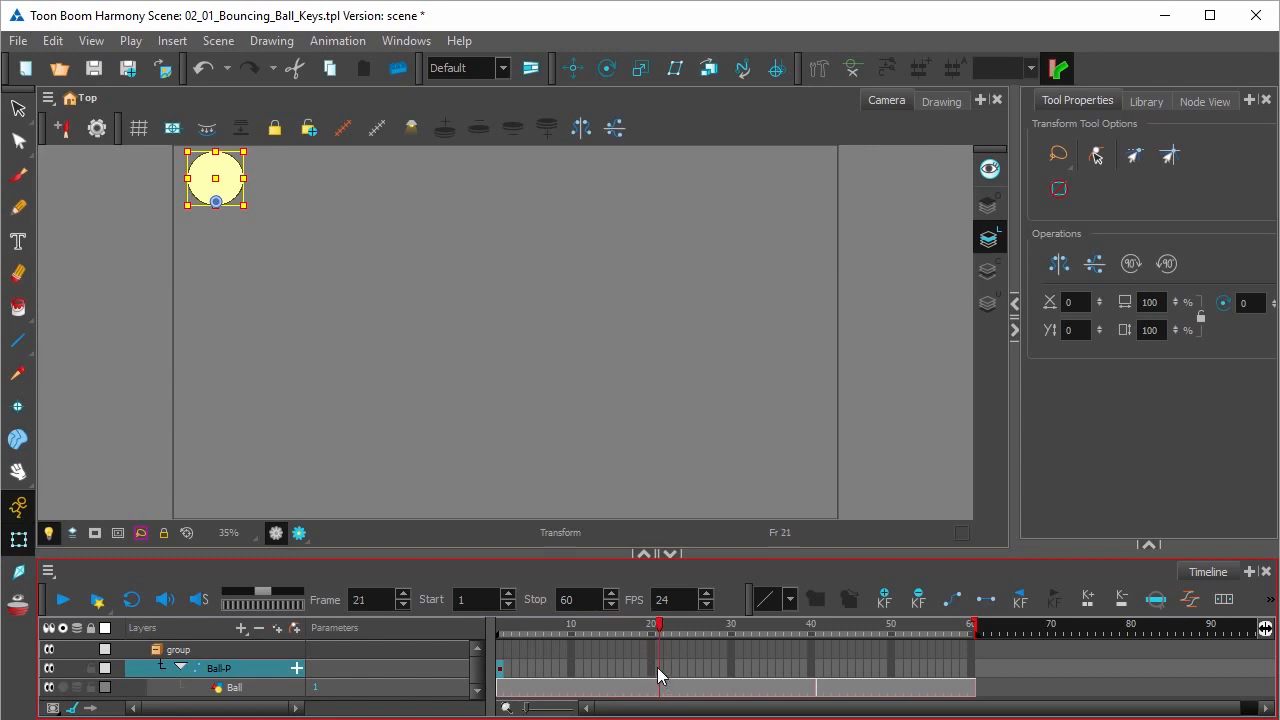
pyautogui.rightClick(659, 673)
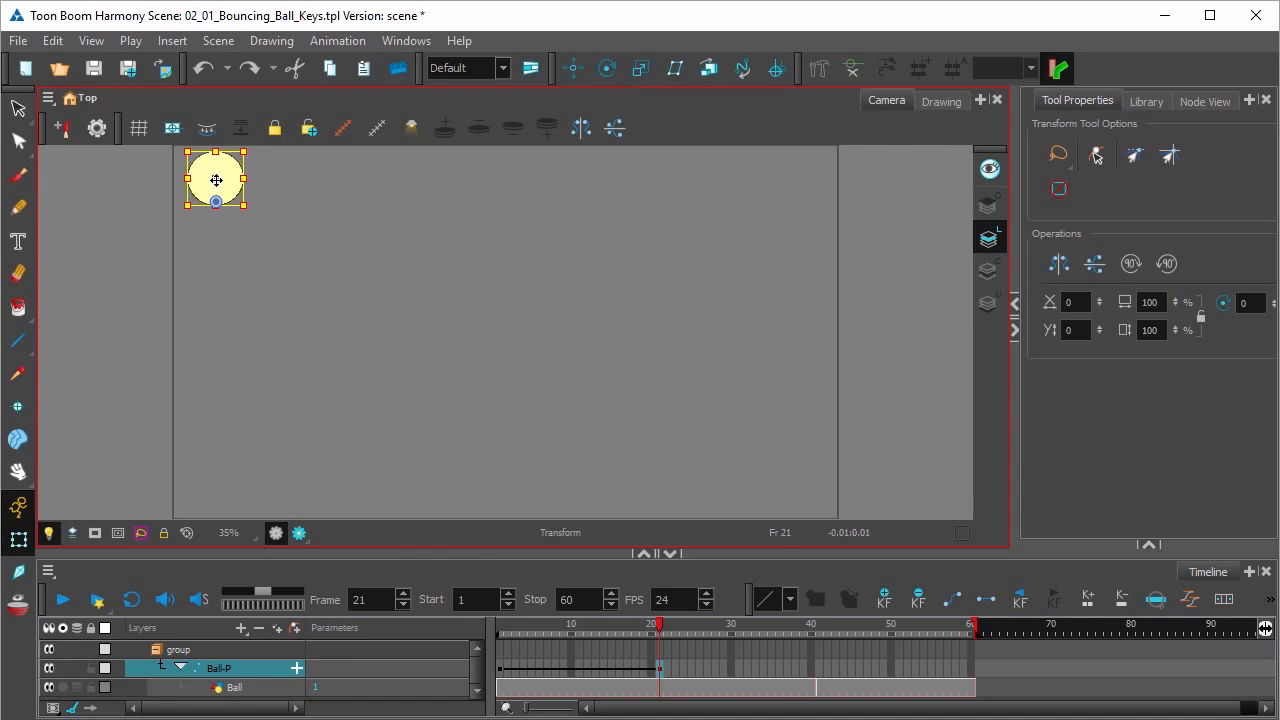
# Drag the ball down to the bottom of the Camera view at frame 21.
pyautogui.moveTo(216, 180); pyautogui.dragTo(216, 470)
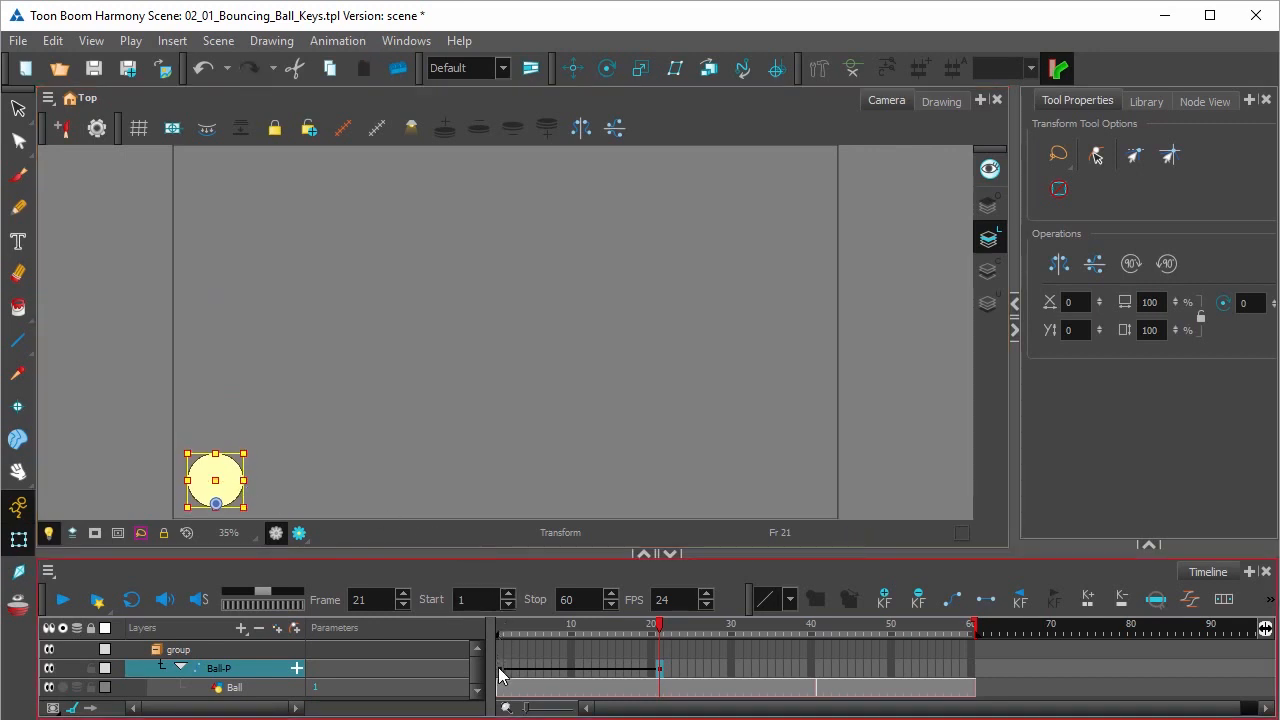
# Copy the frame-1 key from the Edit menu and paste it at frame 41.
pyautogui.click(52, 40)
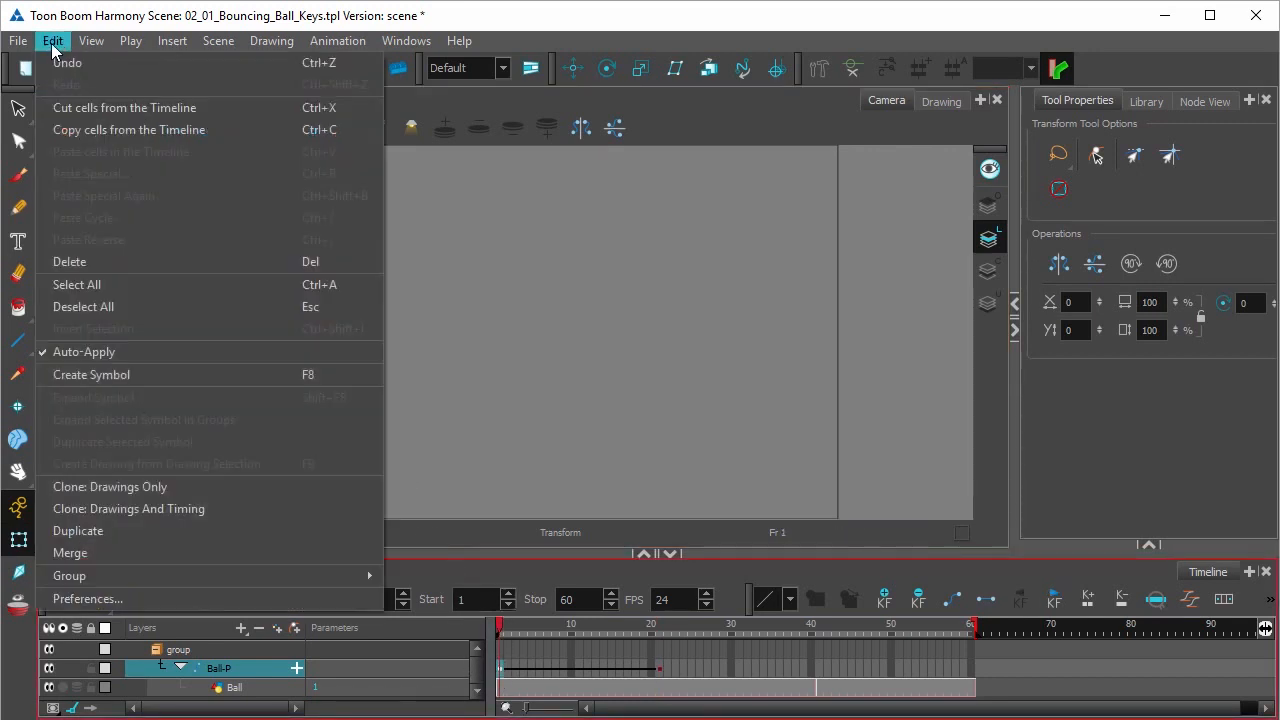
pyautogui.moveTo(120, 151)
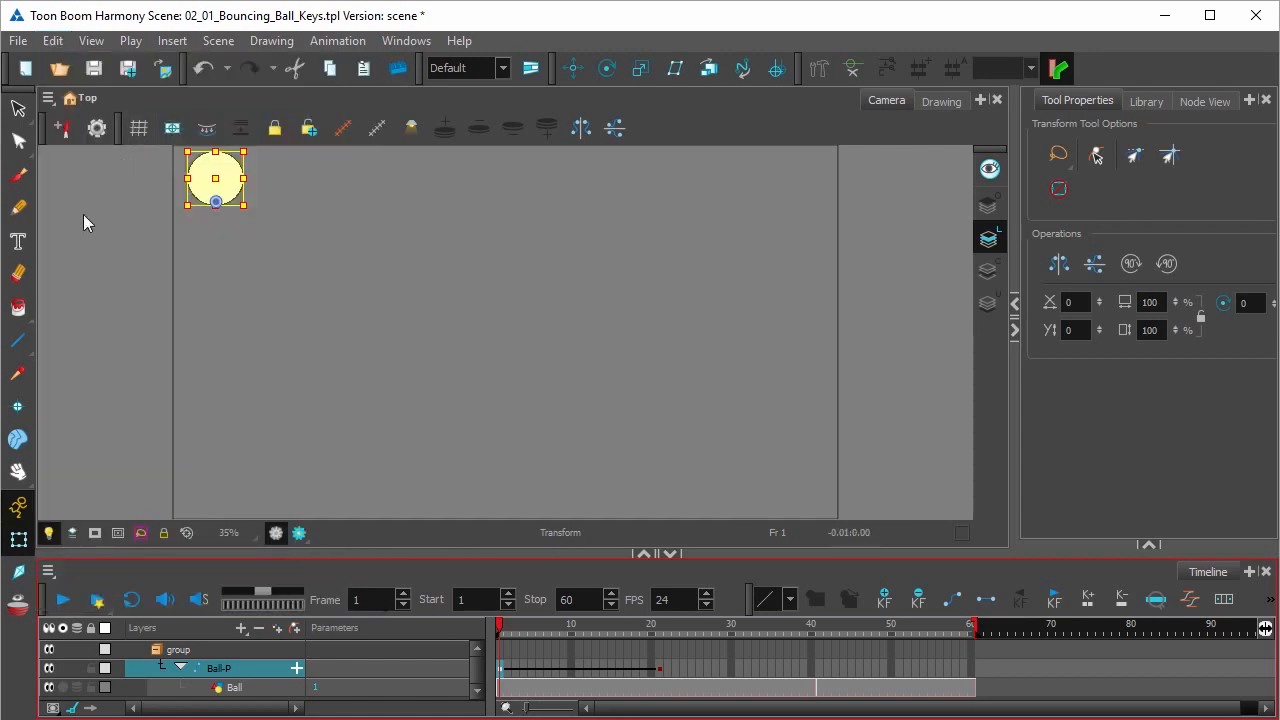
pyautogui.moveTo(815, 675)
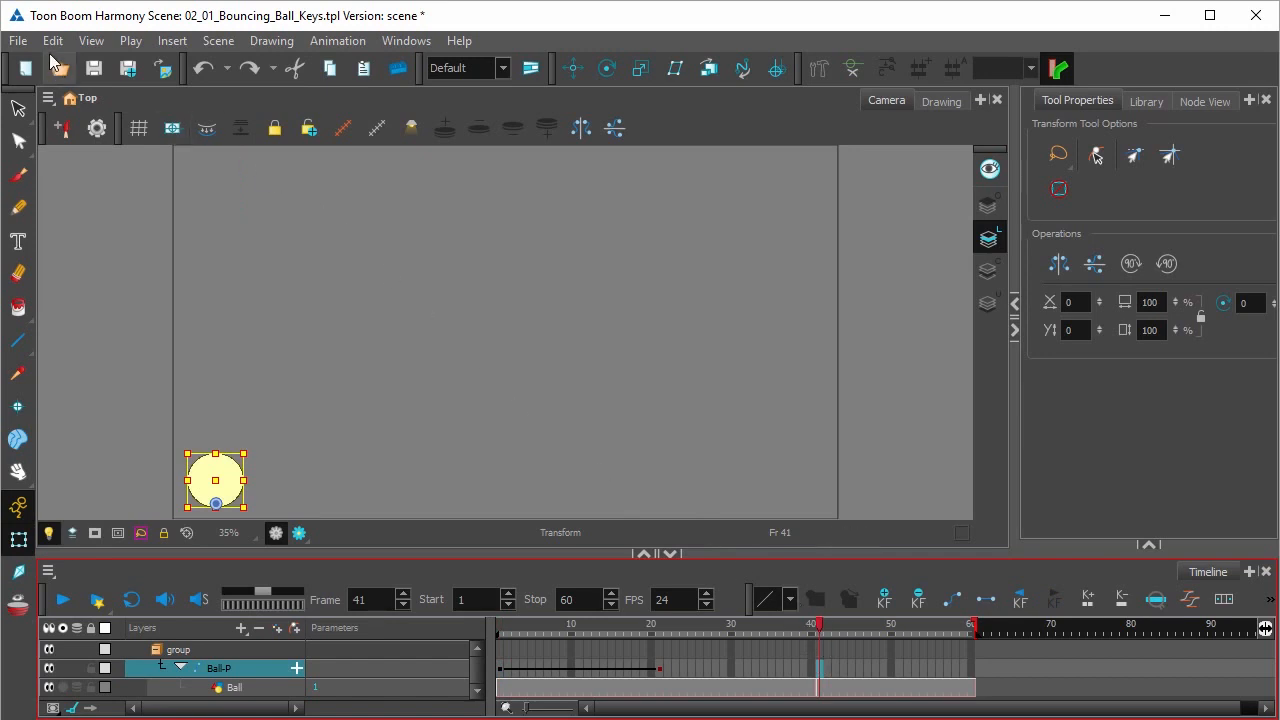
pyautogui.click(52, 40)
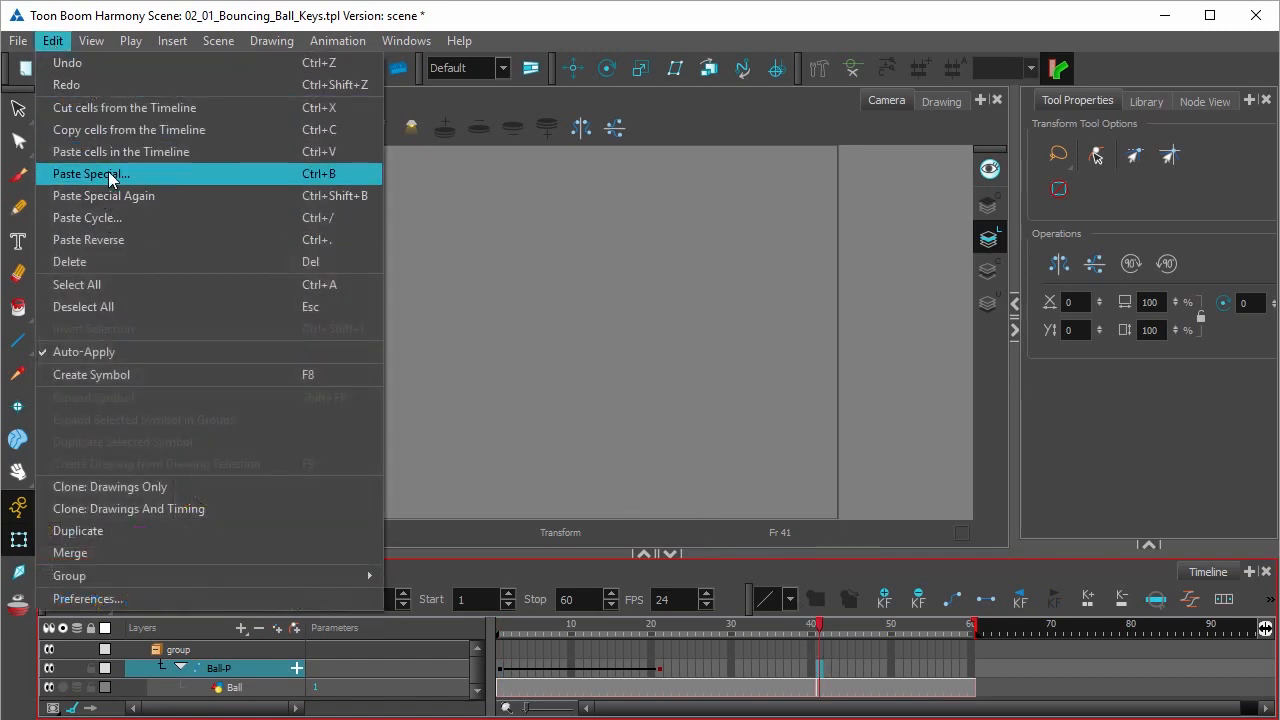
pyautogui.moveTo(120, 151)
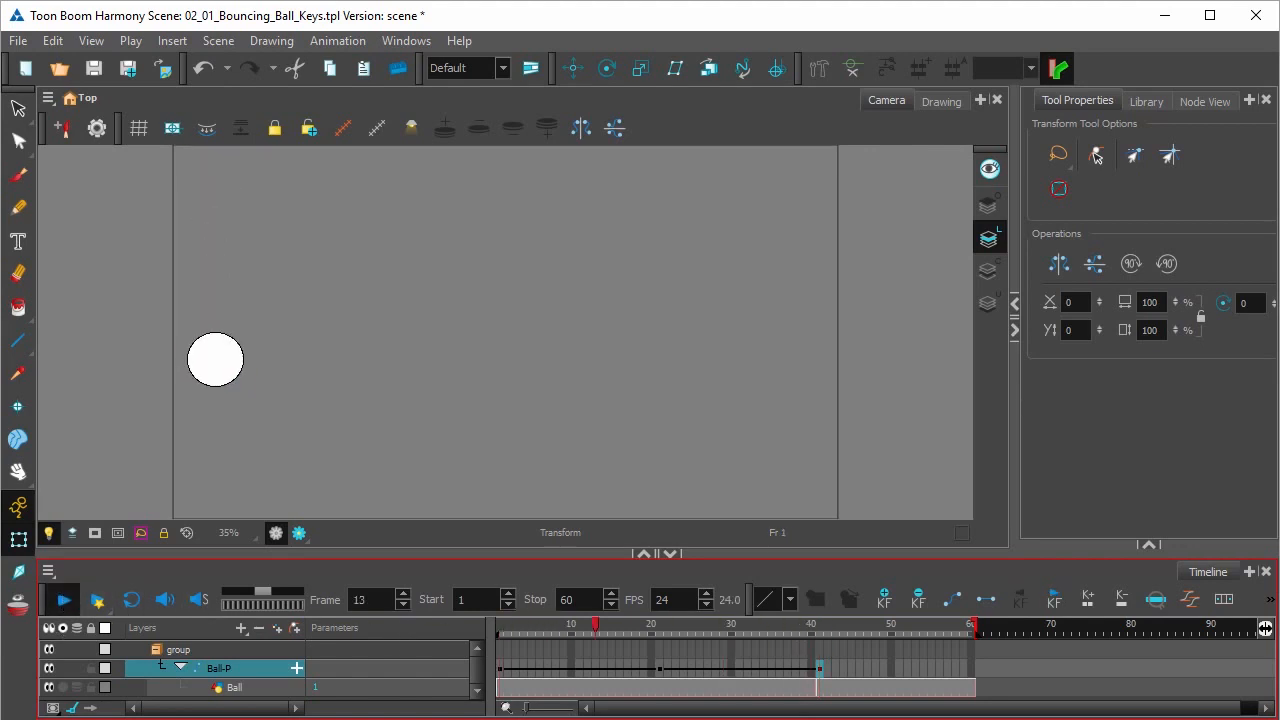
# Play the ball's fall-and-rise animation from the Timeline toolbar, restarting it once.
pyautogui.click(62, 599)
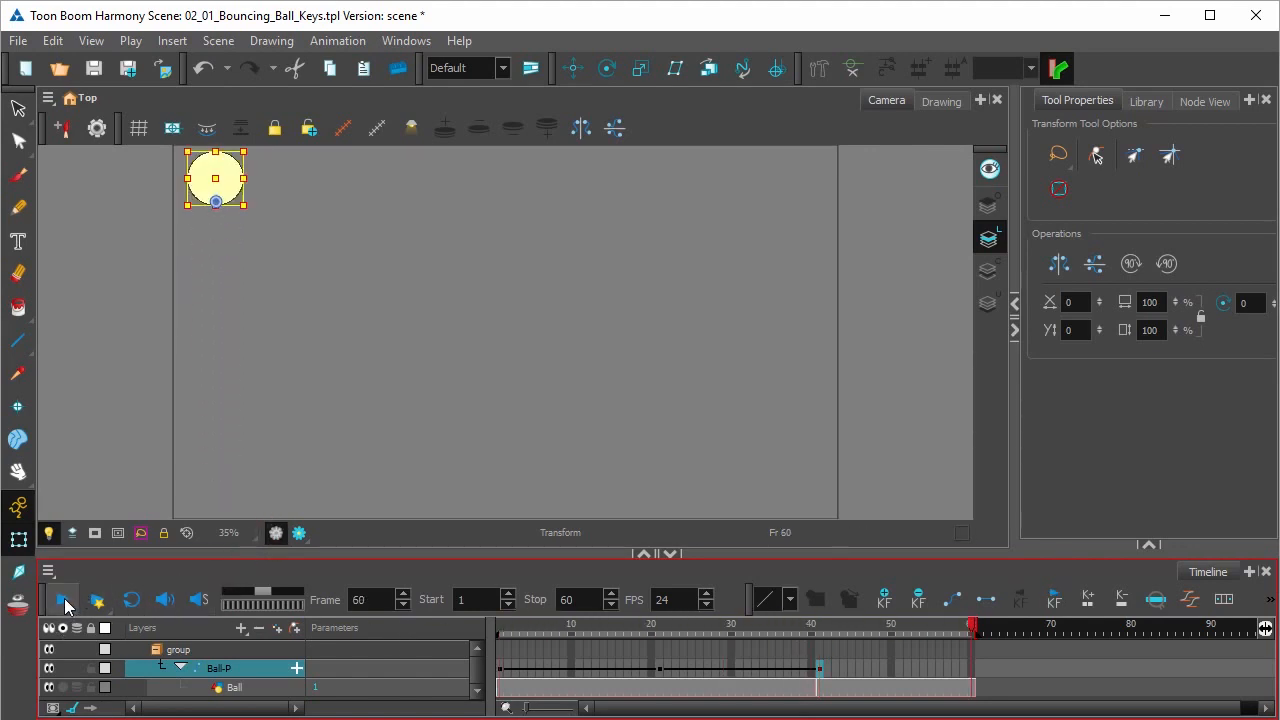
pyautogui.click(62, 600)
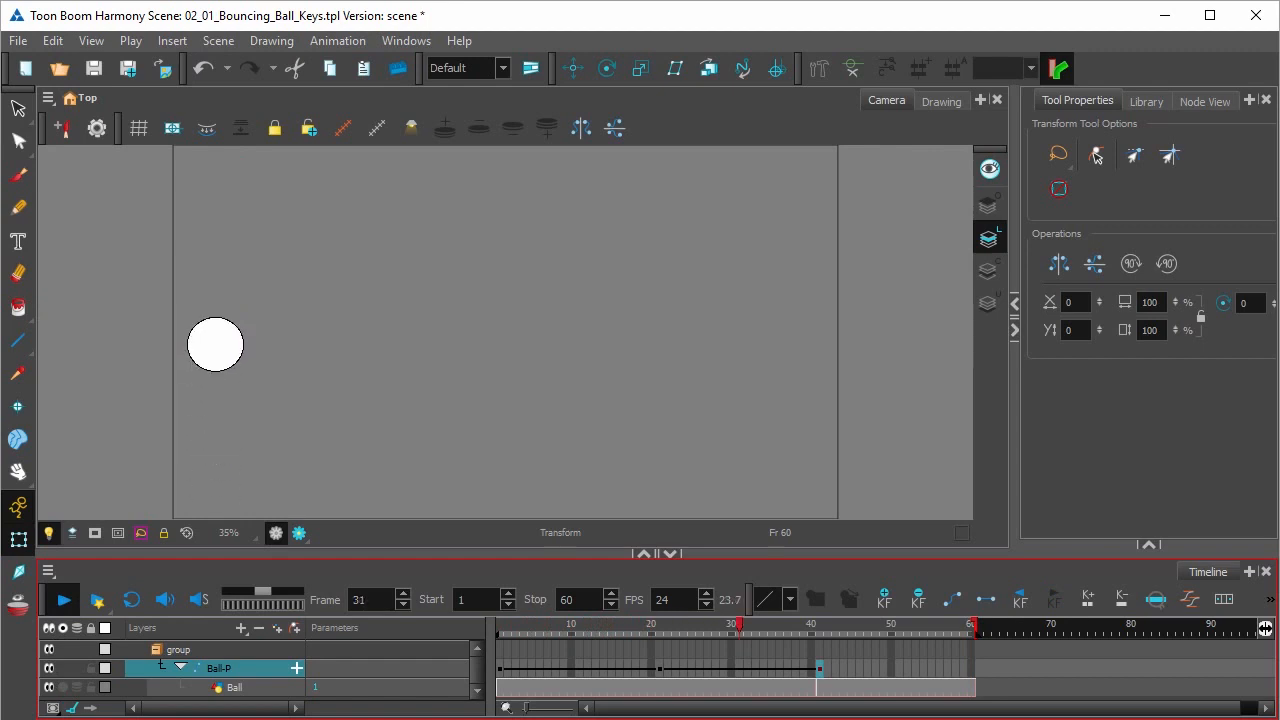